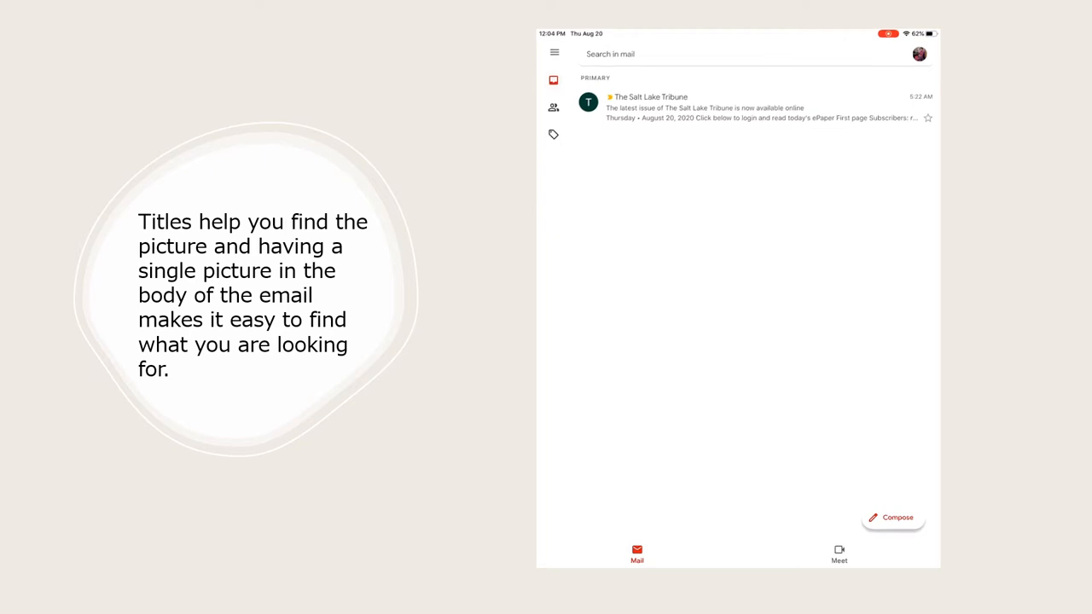
Step: Start a new email addressed to the suggested photo-fabric contact typed as 'Ph2abric'
left_click(892, 517)
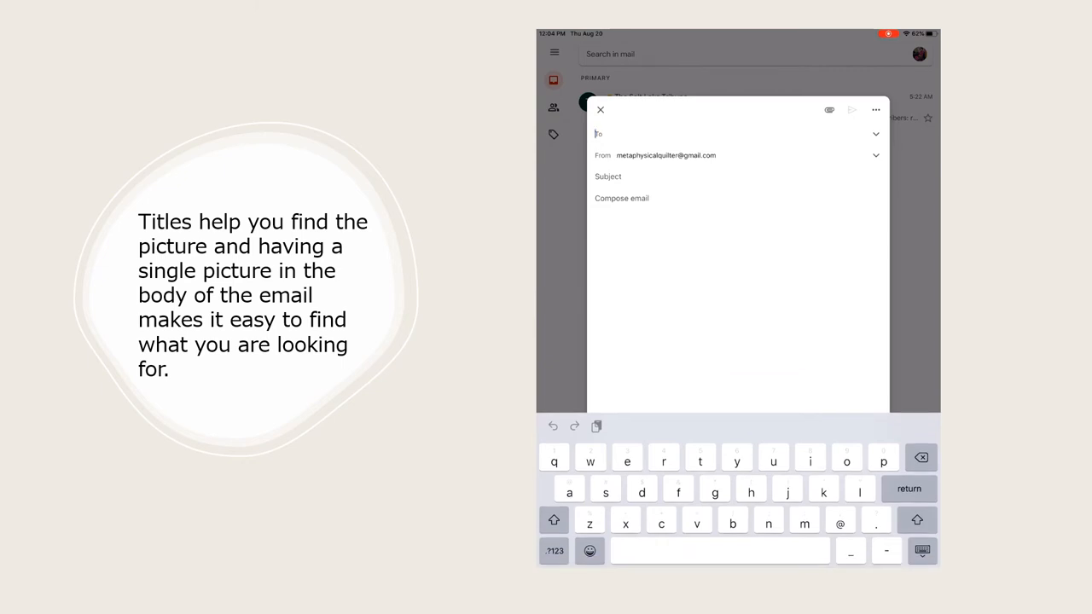
type("Phot")
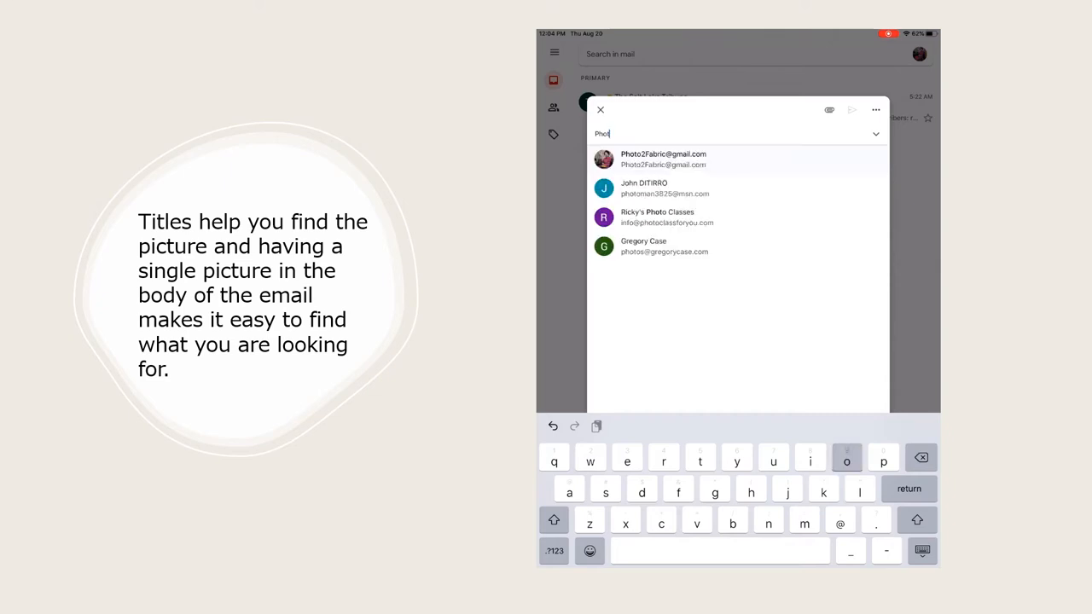
type("2")
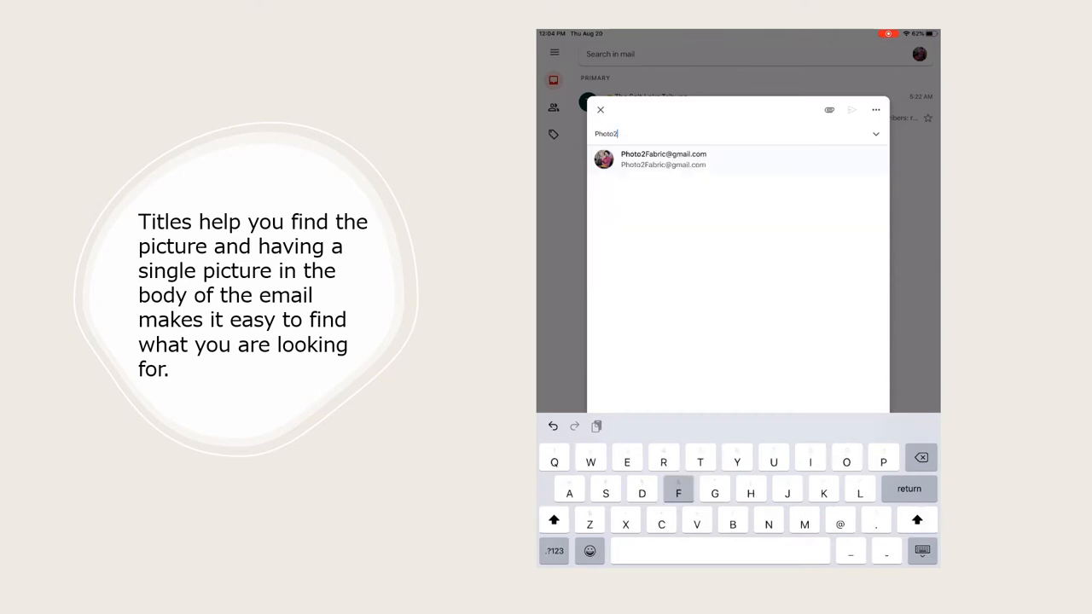
type("abr")
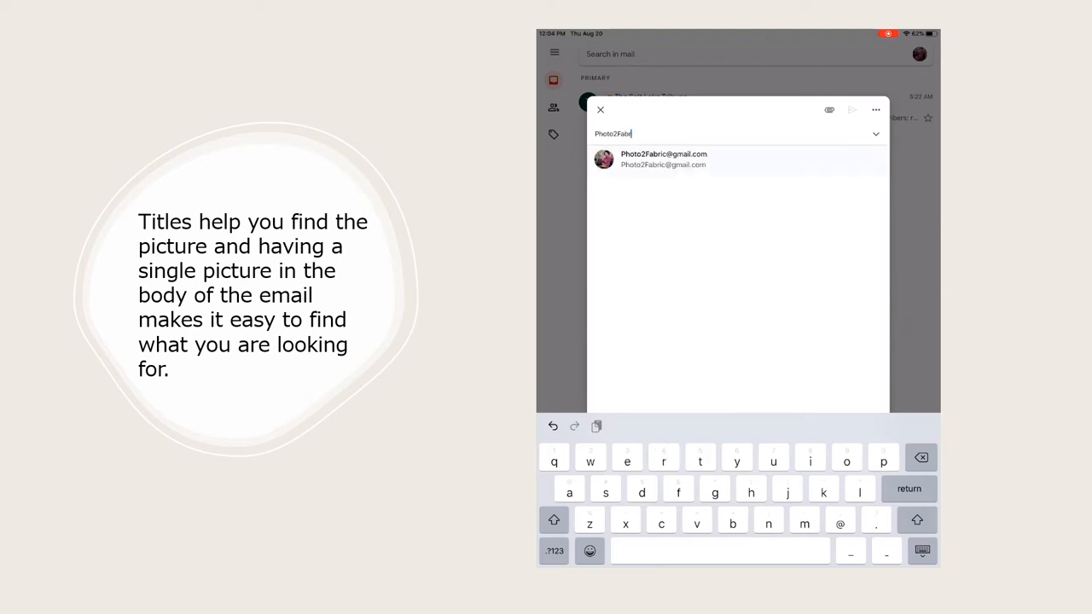
type("ic")
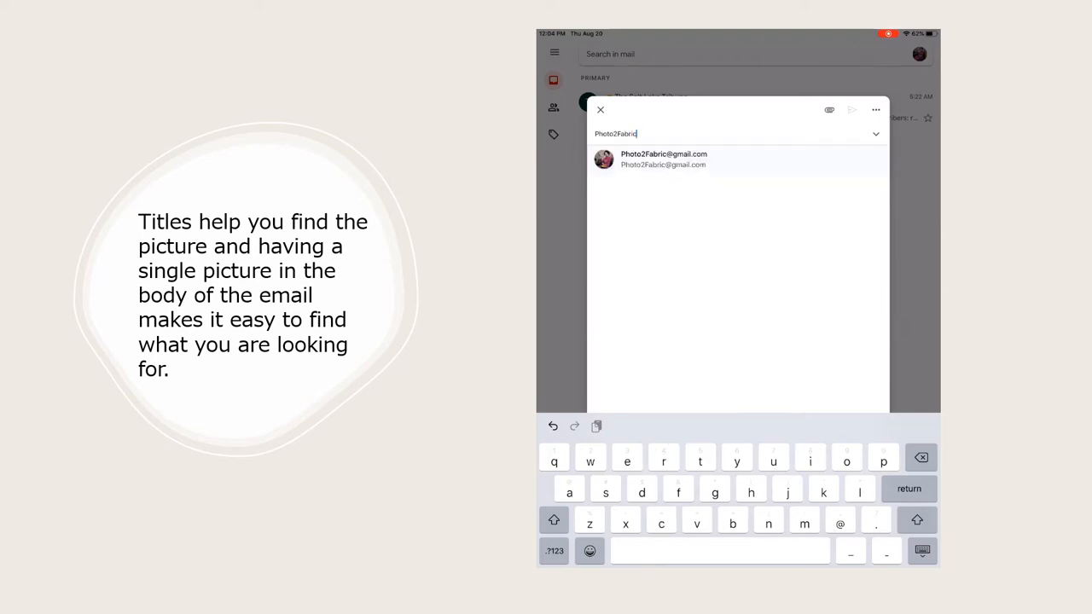
left_click(664, 158)
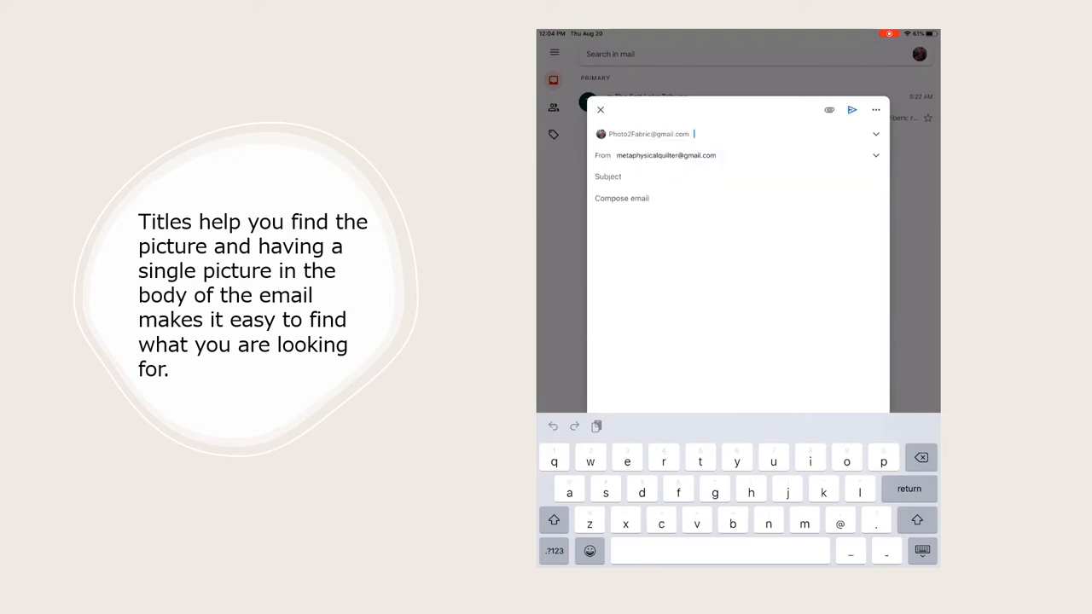
Step: Give the draft the subject 'Road in Mesquite', accepting the Mesquite spelling suggestion
type("Road in")
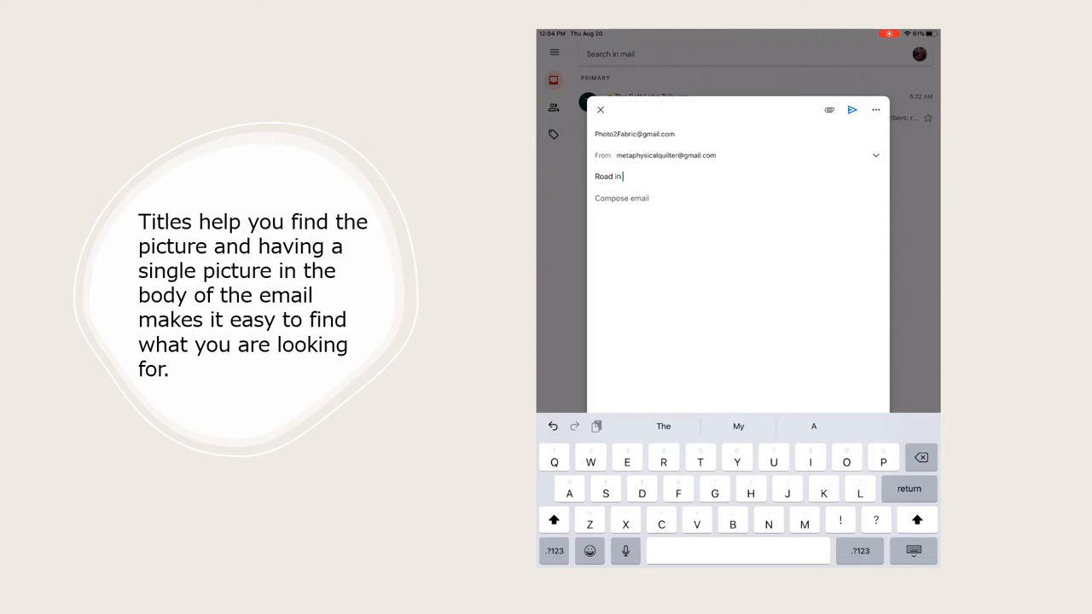
type("Meso")
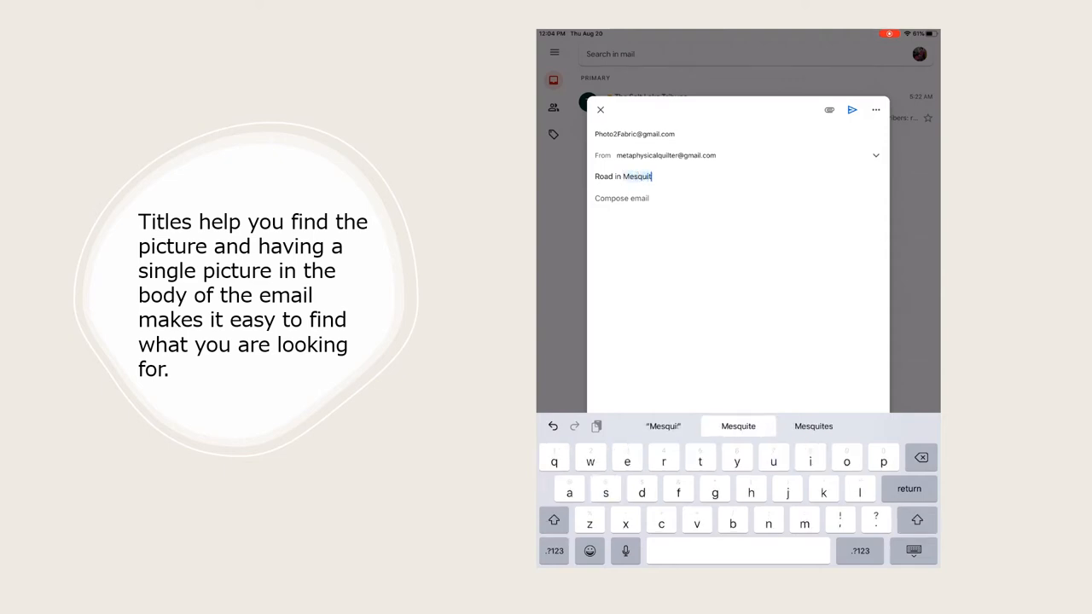
left_click(737, 427)
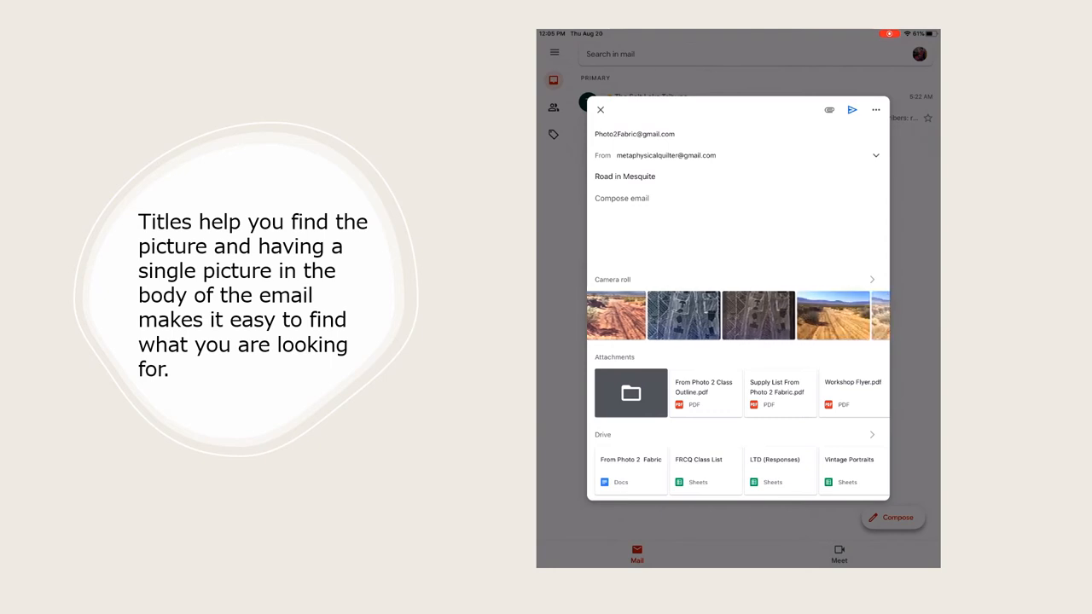
Step: Insert the sandy desert-road photo from the camera roll into the email body
scroll("left", 3)
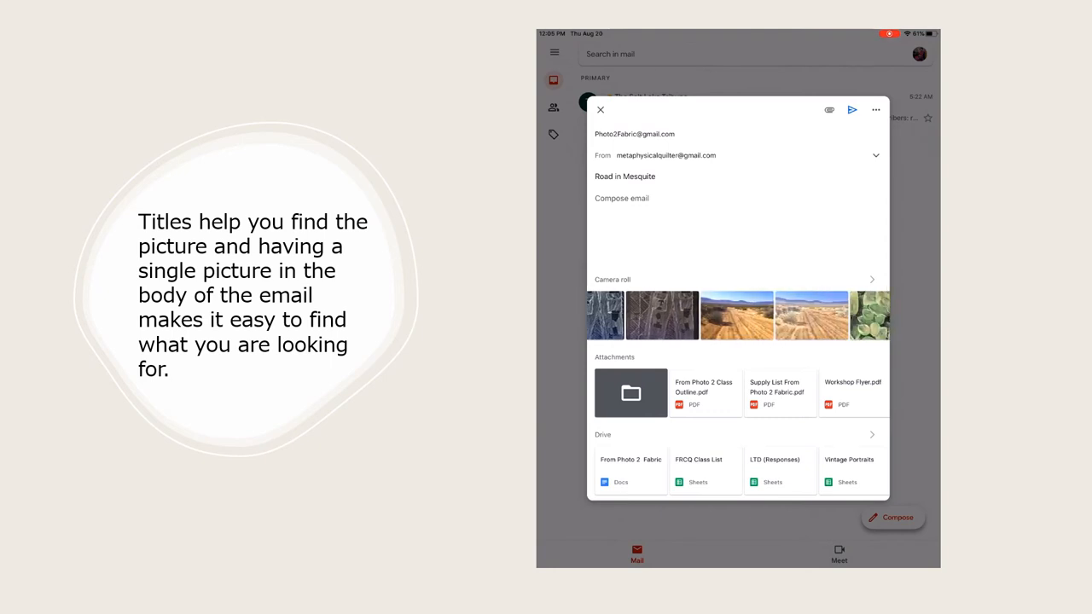
left_click(736, 314)
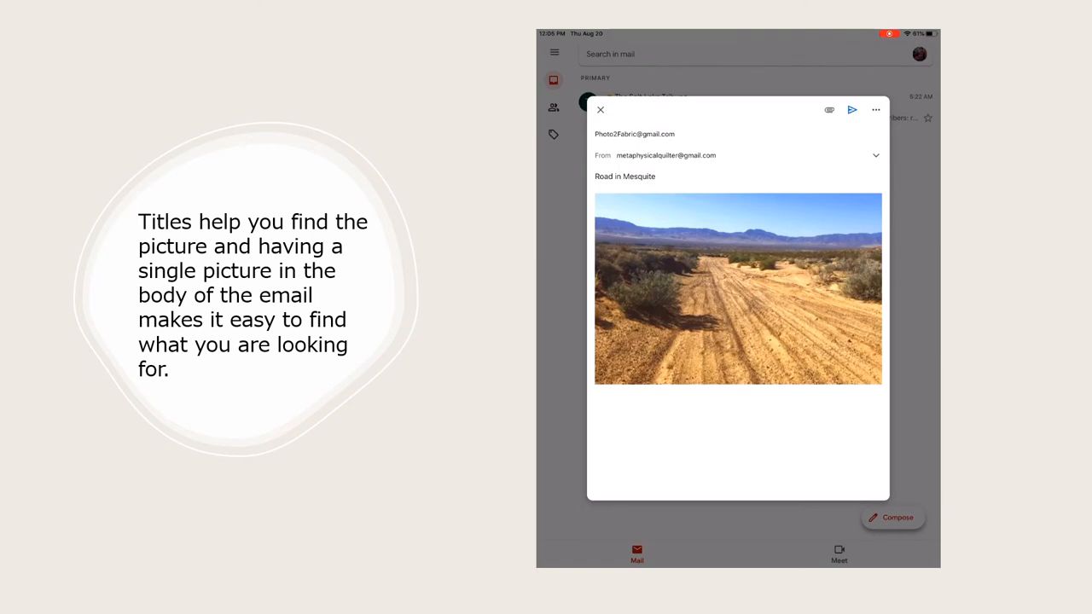
left_click(851, 109)
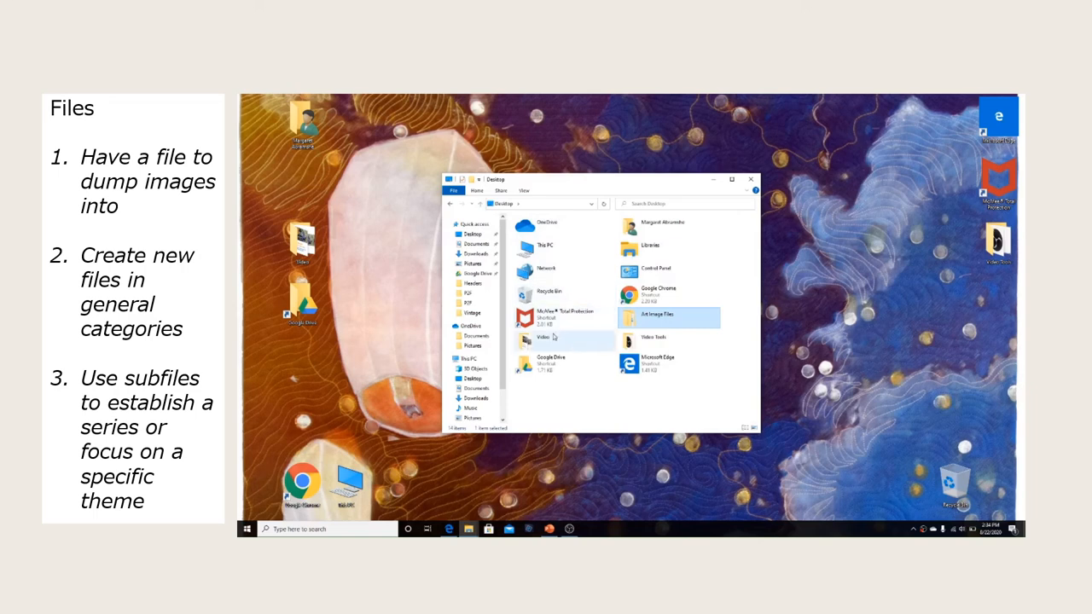
mouse_move(365, 304)
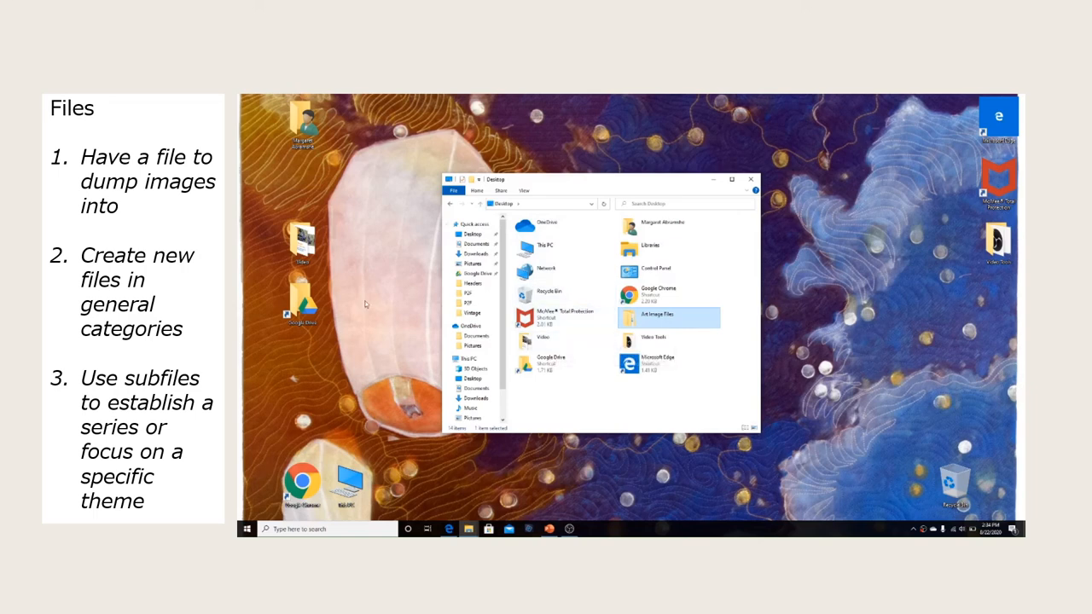
Step: Navigate from Desktop into the Art Image Files folder
left_click(303, 240)
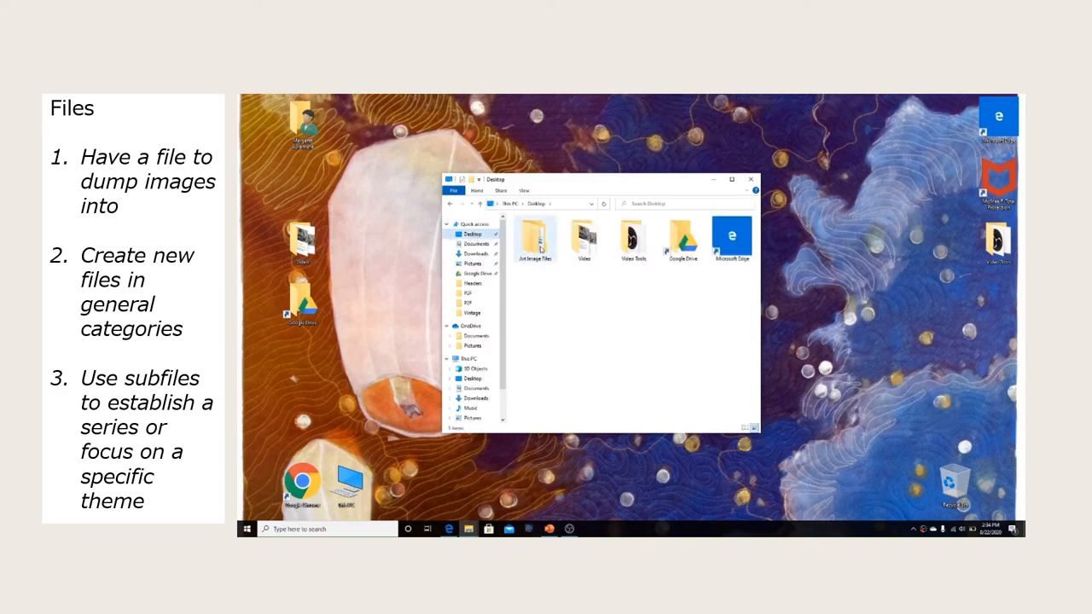
left_click(534, 238)
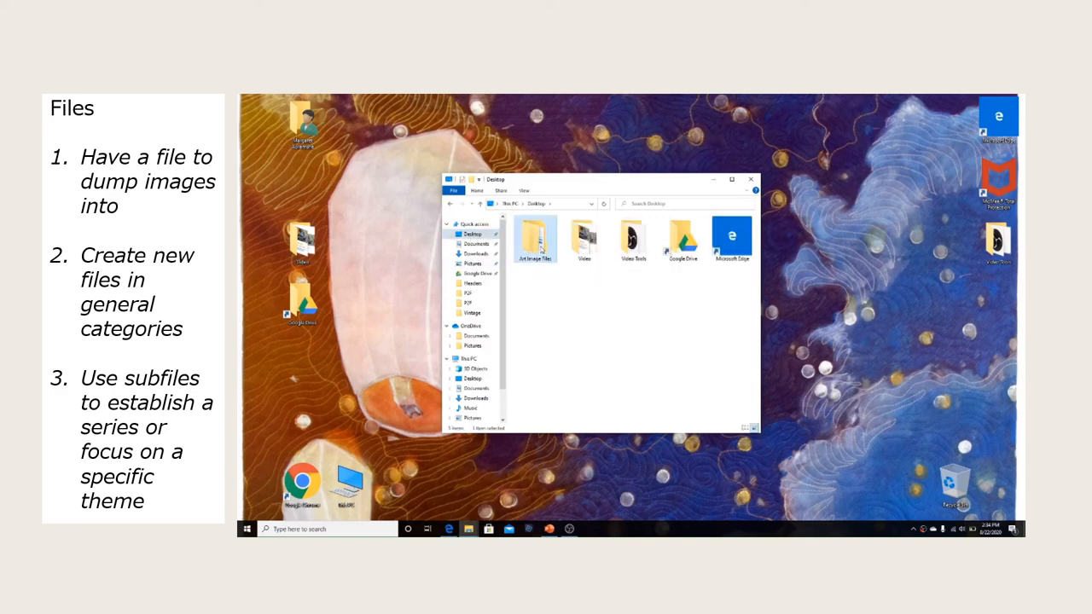
double_click(536, 238)
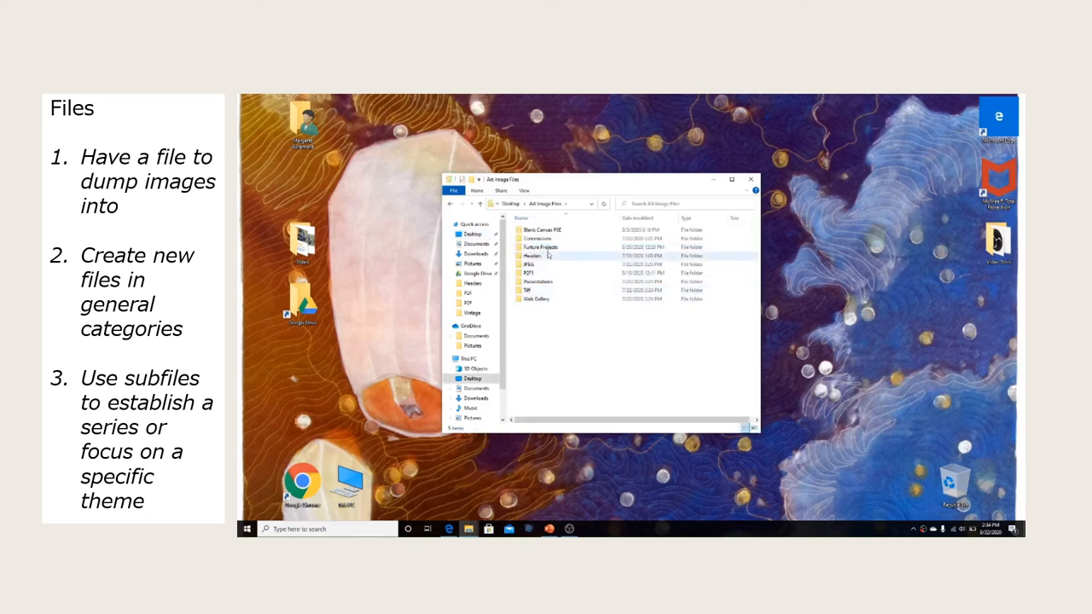
Step: Enter the Portfolio Projects subfolder and open its architecture folder
double_click(540, 246)
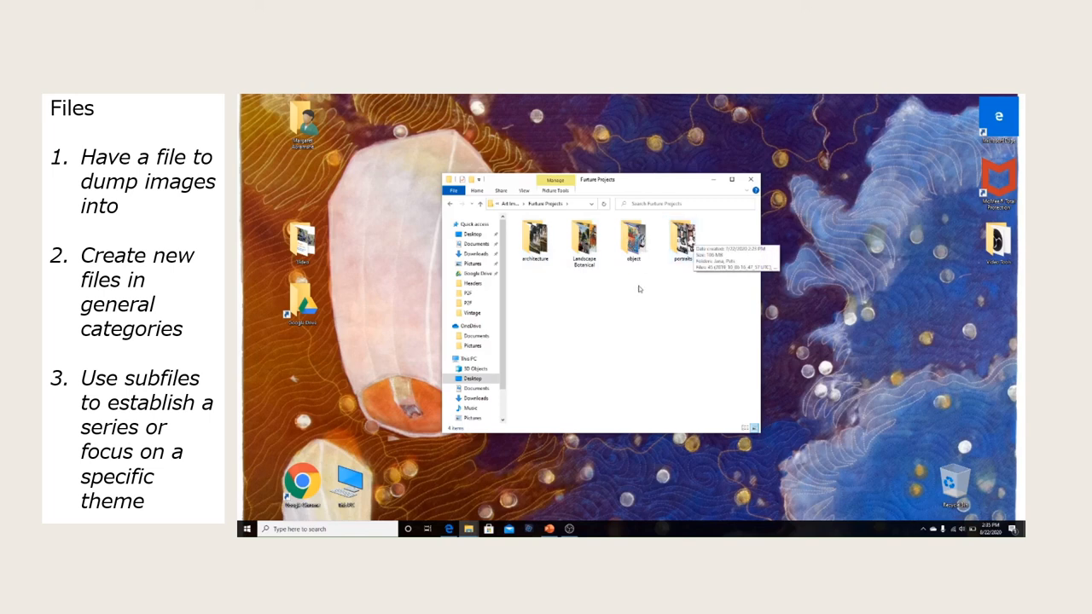
left_click(536, 239)
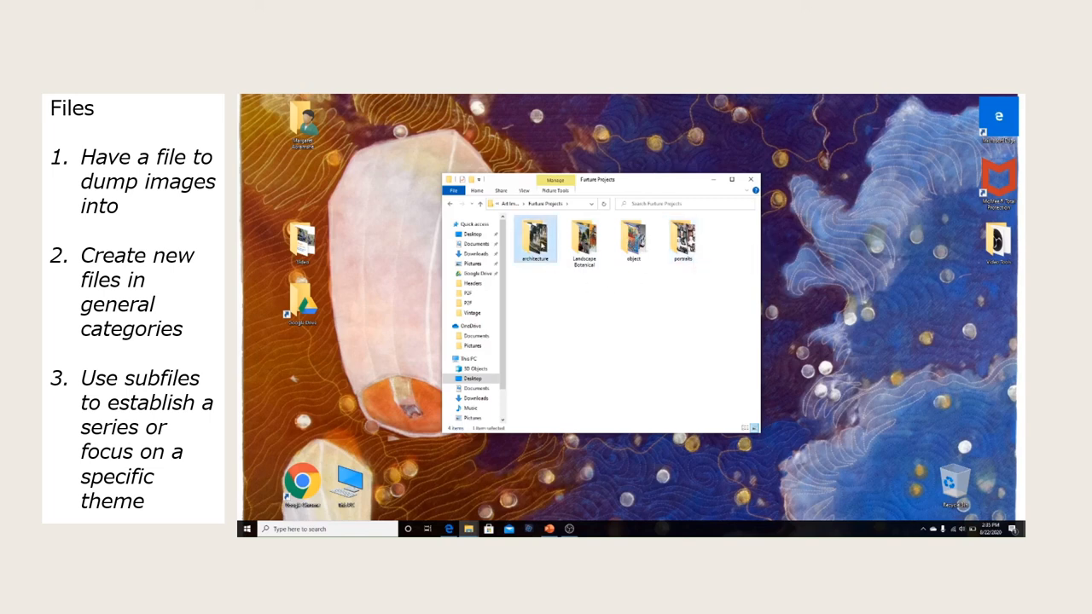
double_click(536, 238)
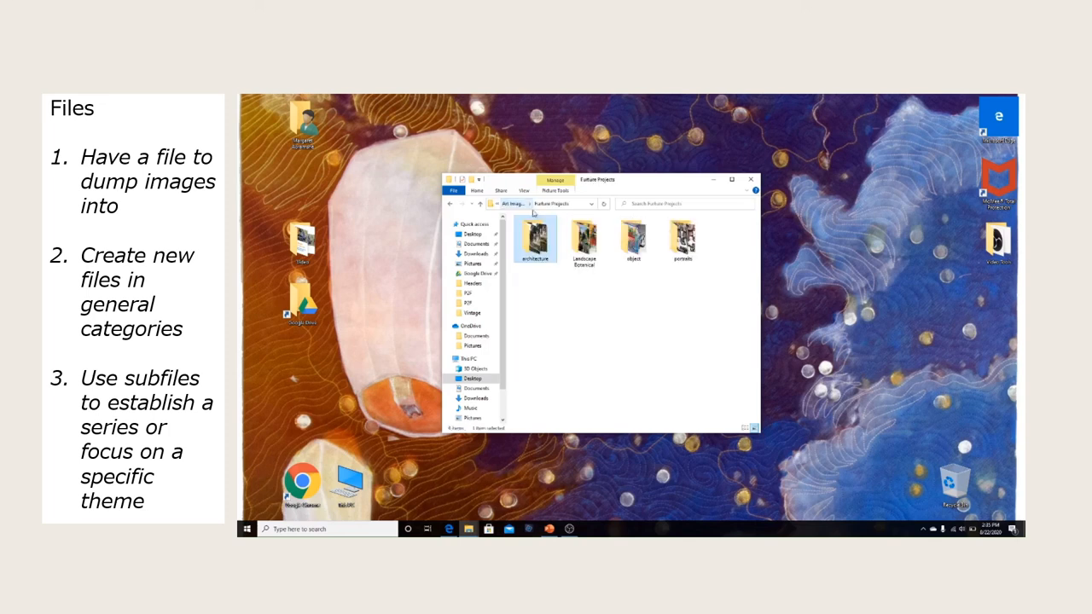
double_click(584, 237)
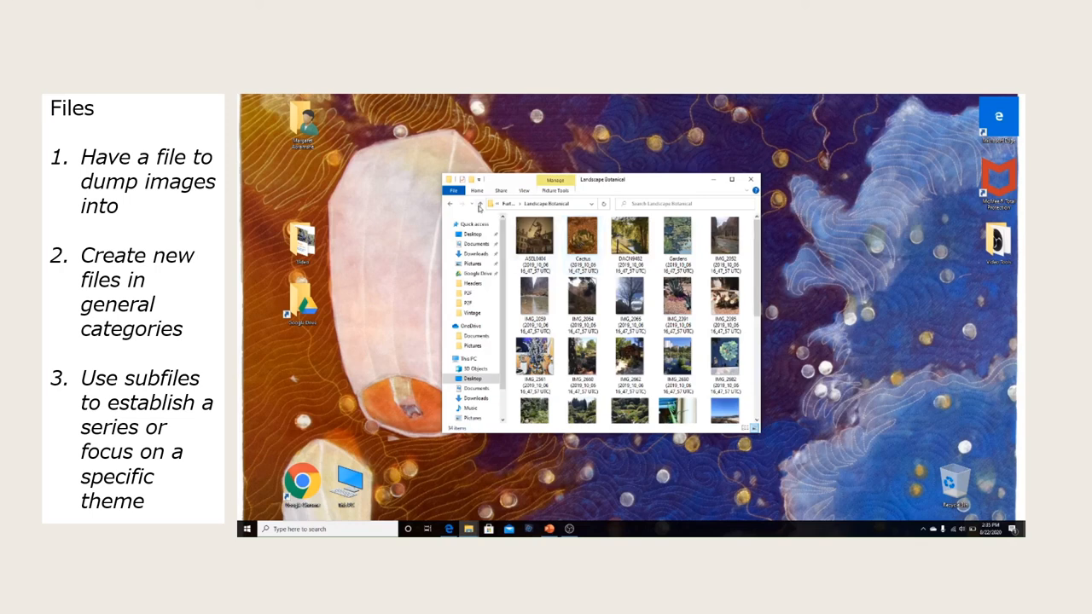
left_click(451, 203)
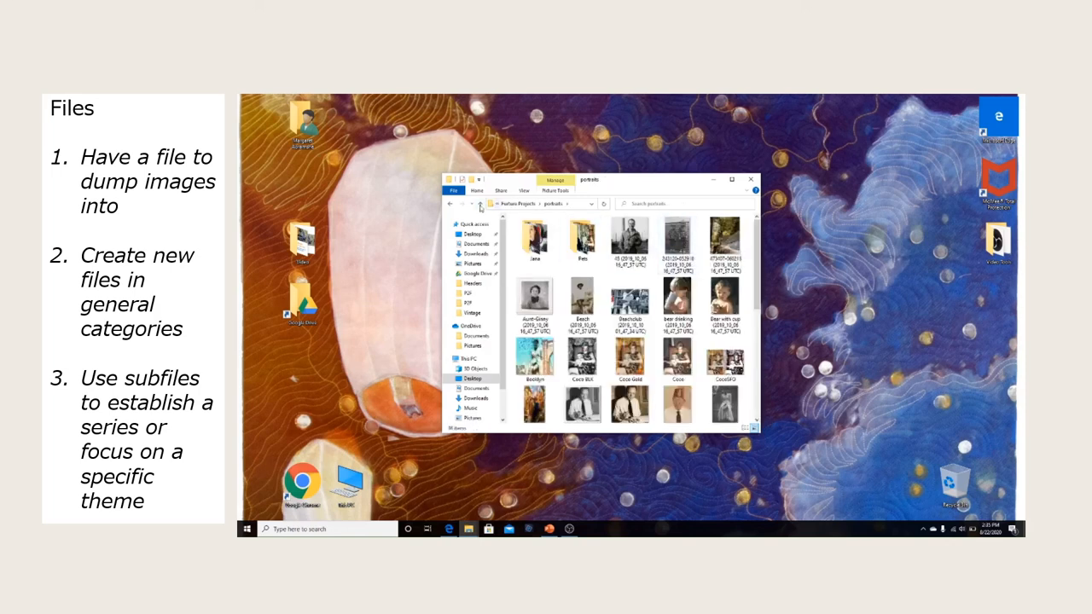
left_click(481, 205)
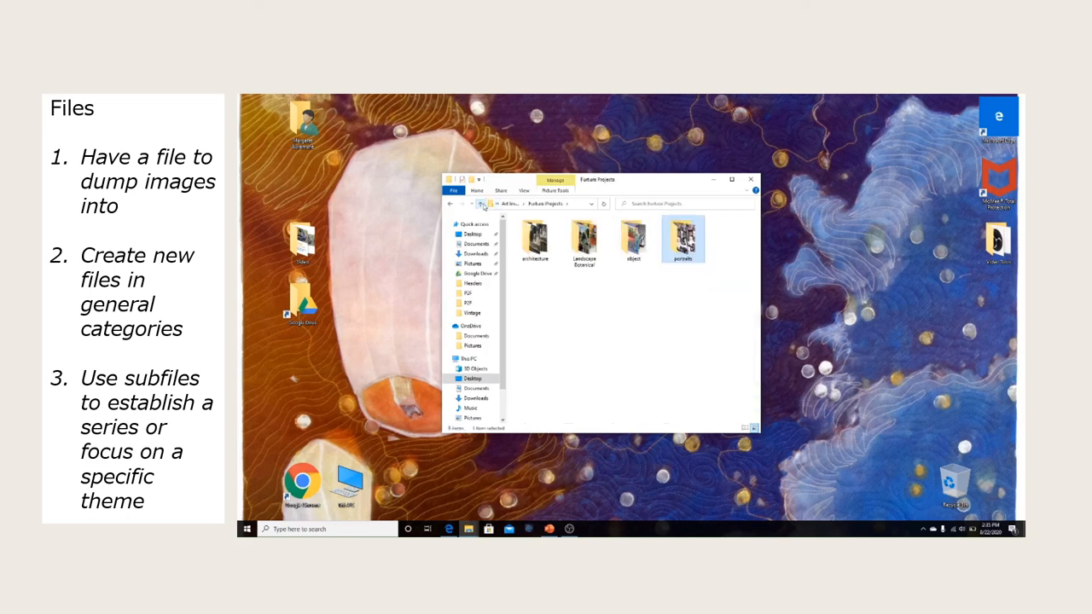